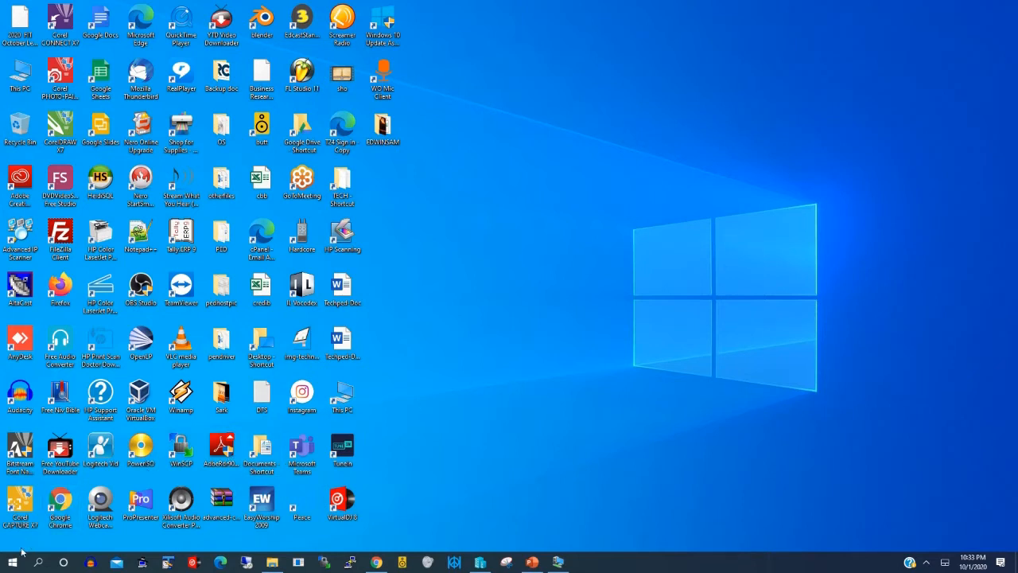
# Scroll the Start menu app list and expand the Windows System group
pyautogui.click(9, 554)
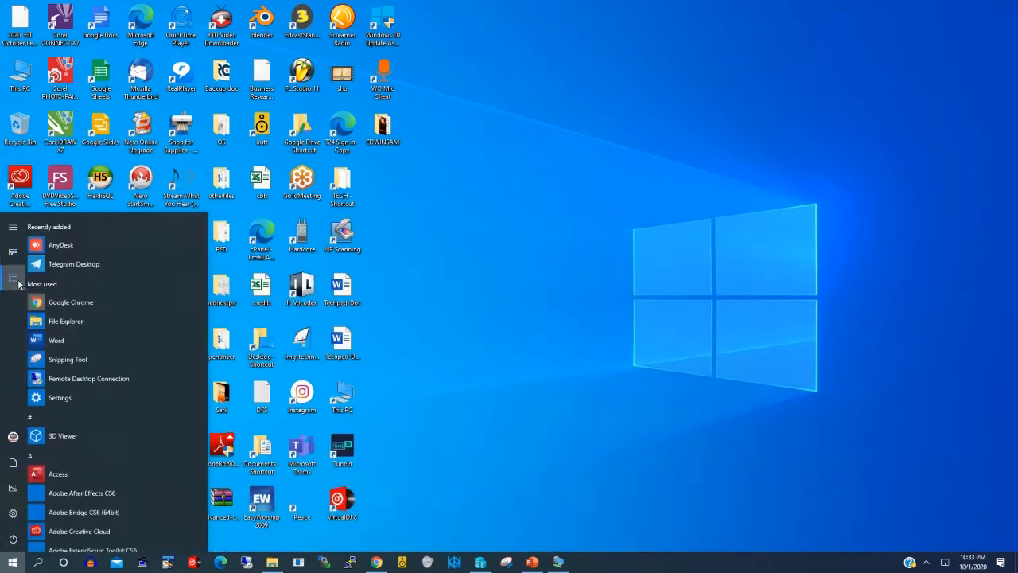
pyautogui.scroll(-3)
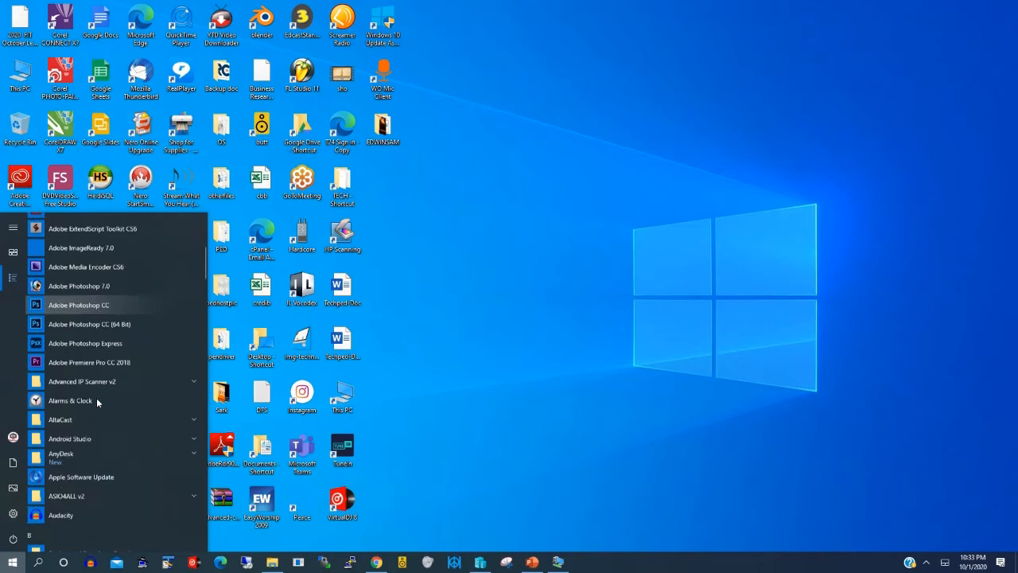
pyautogui.scroll(-3)
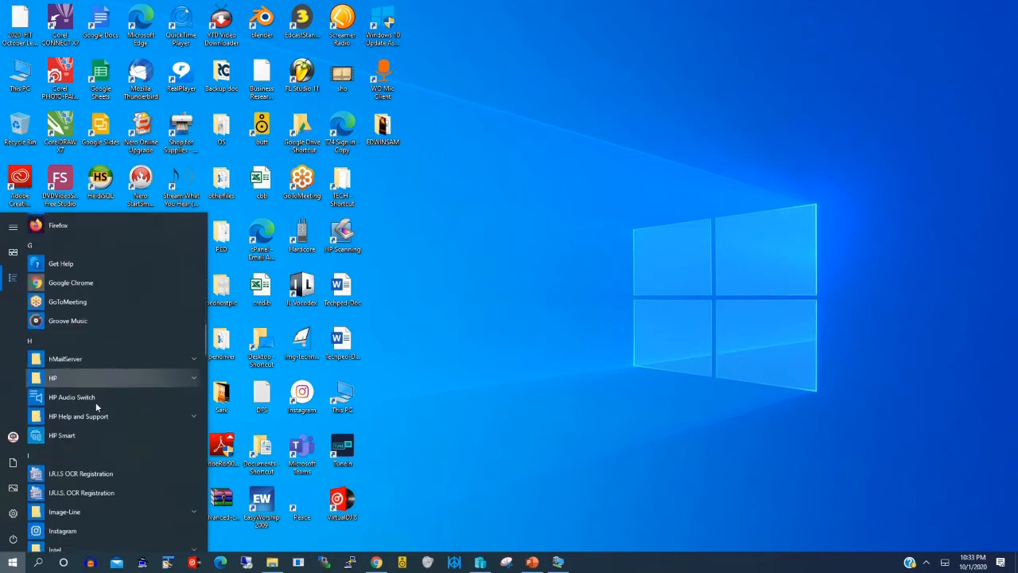
pyautogui.scroll(-3)
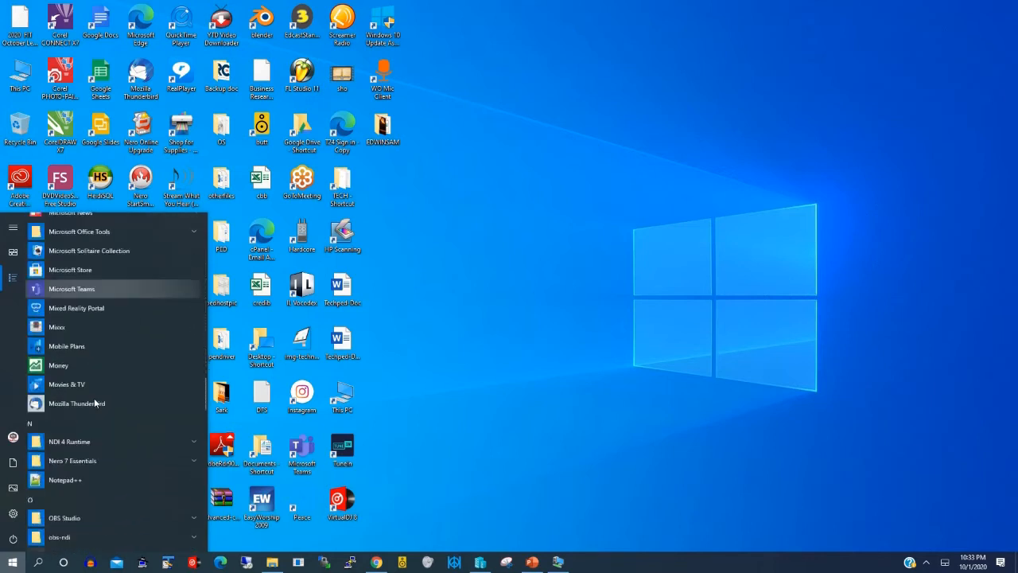
pyautogui.scroll(-3)
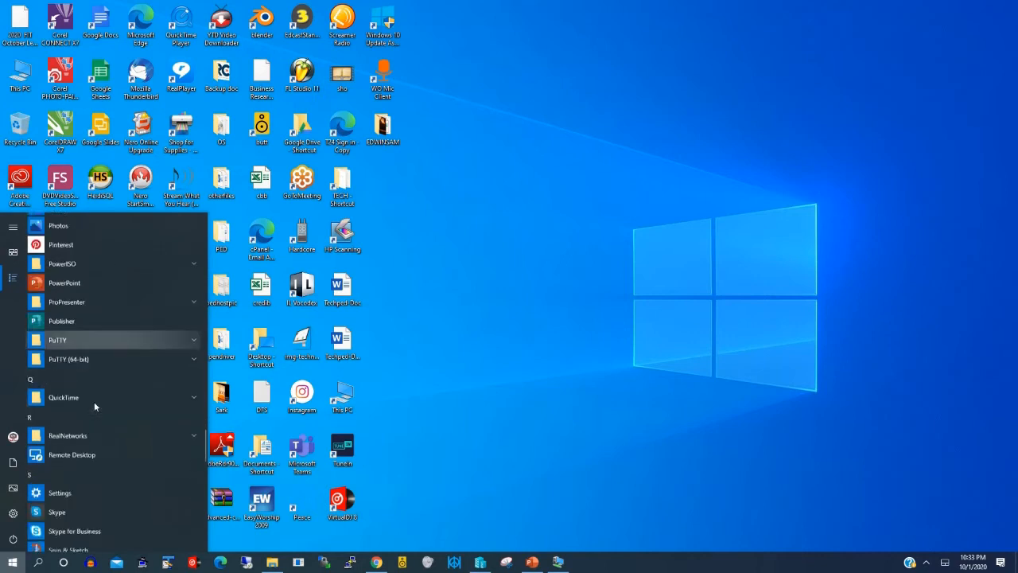
pyautogui.scroll(-3)
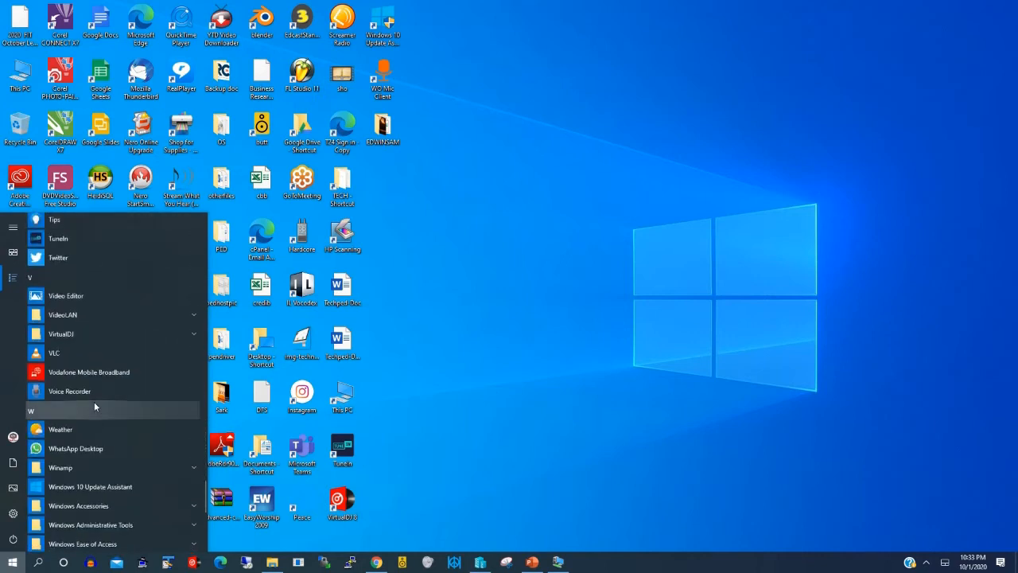
pyautogui.scroll(-3)
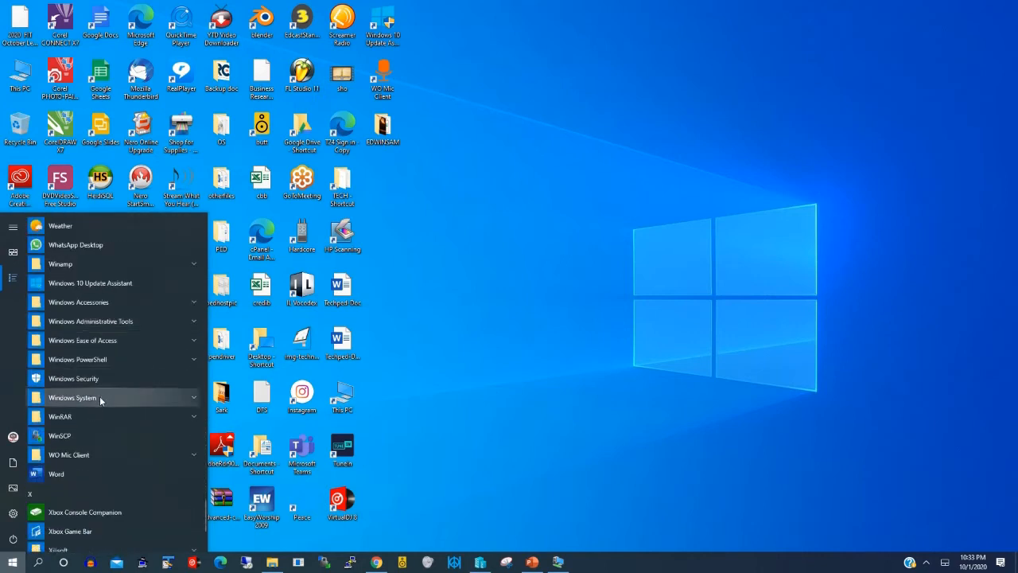
pyautogui.click(73, 397)
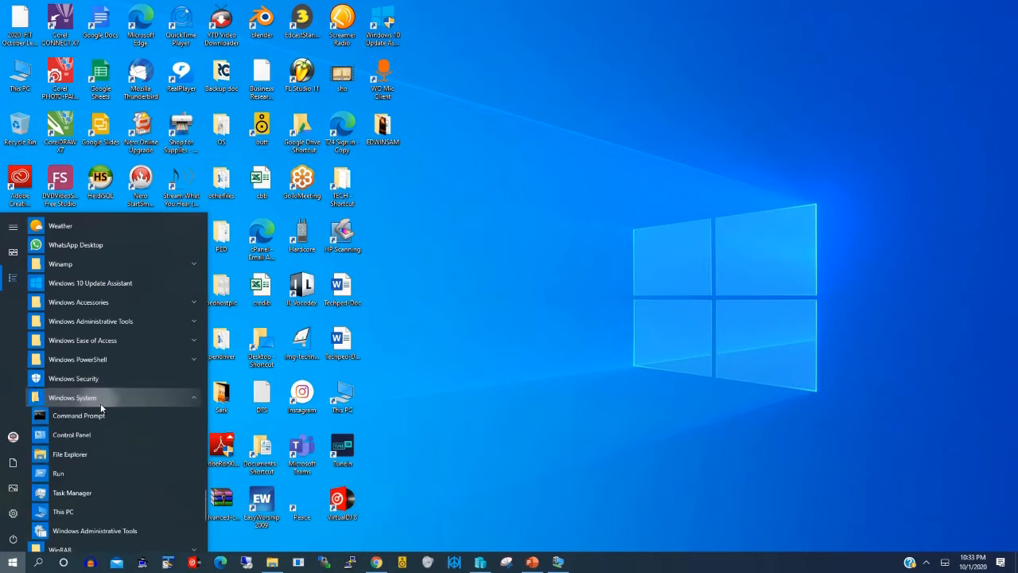
pyautogui.scroll(-3)
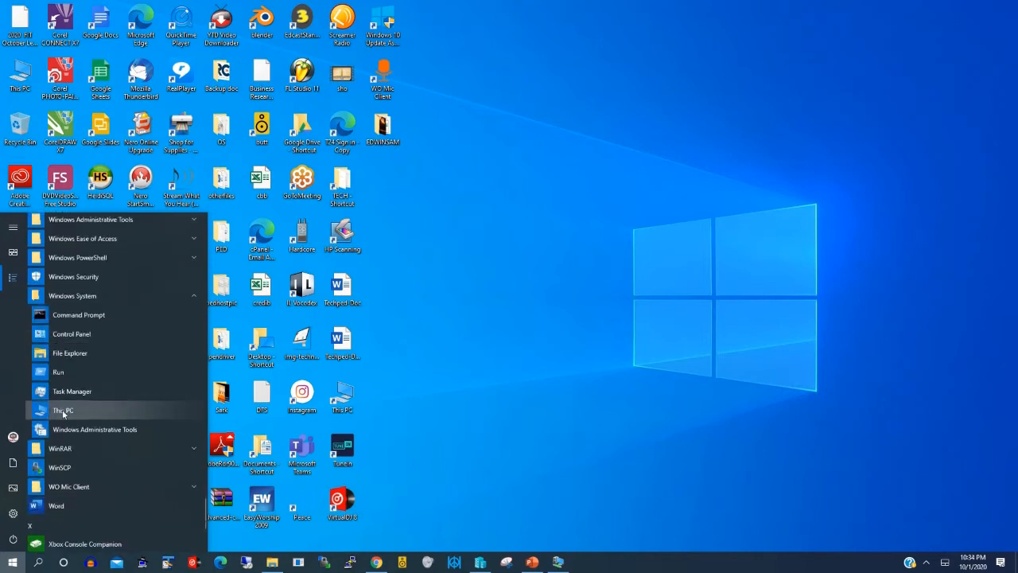
# Open This PC and bring up the context menu for locked Local Disk (D:)
pyautogui.click(62, 410)
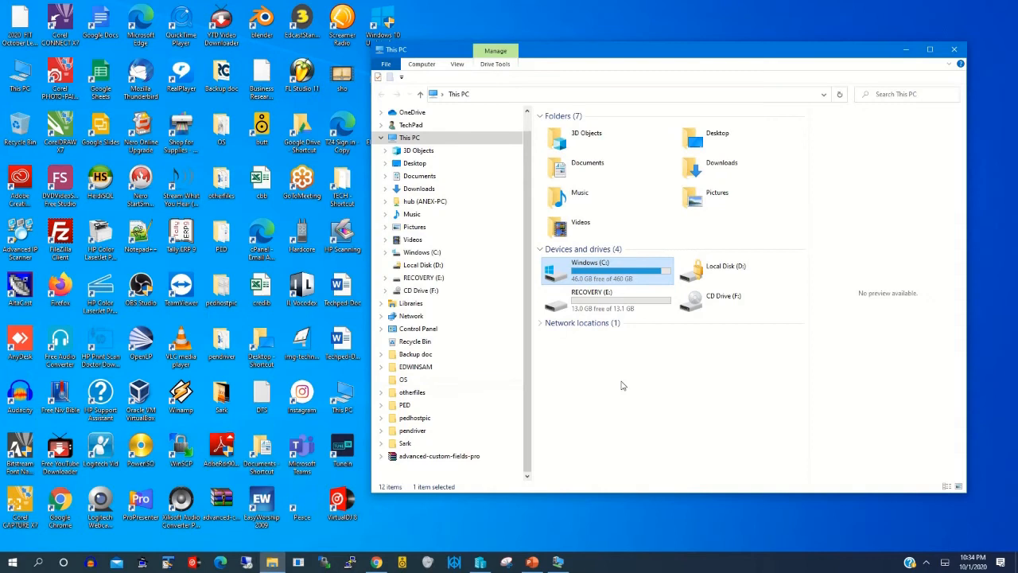
pyautogui.click(717, 270)
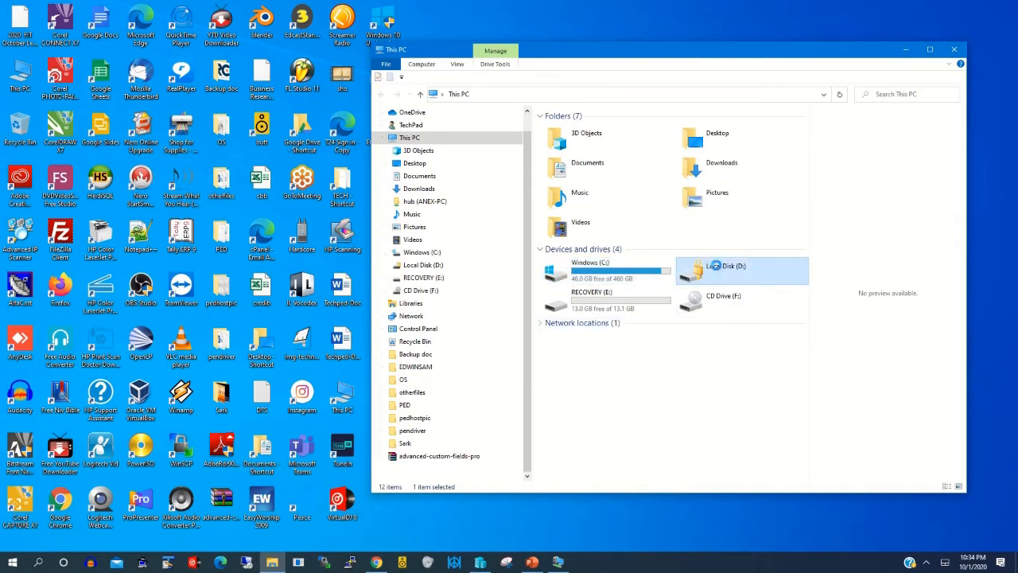
pyautogui.rightClick(739, 268)
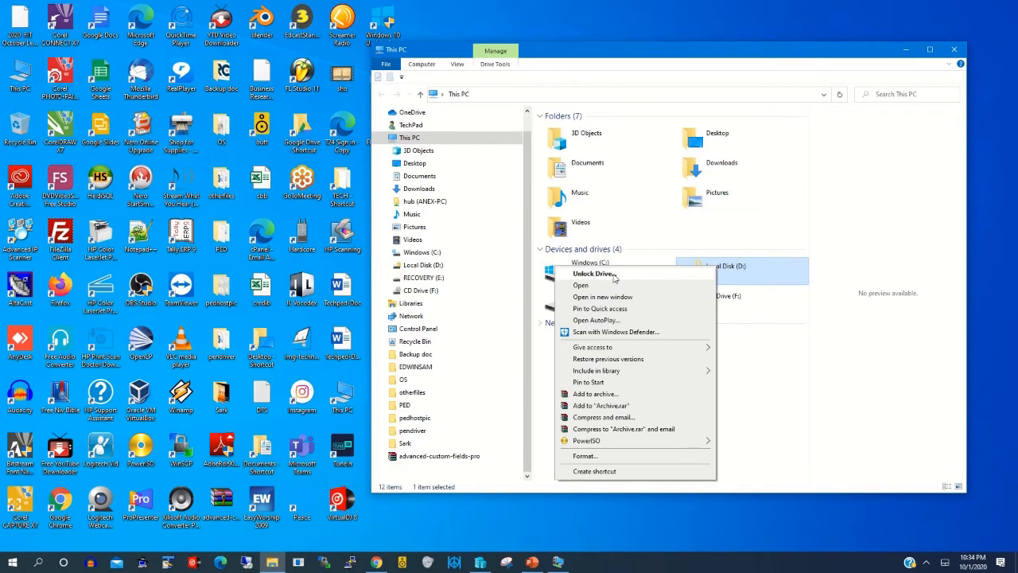
# Choose Unlock Drive for D: to bring up the BitLocker password prompt
pyautogui.click(592, 274)
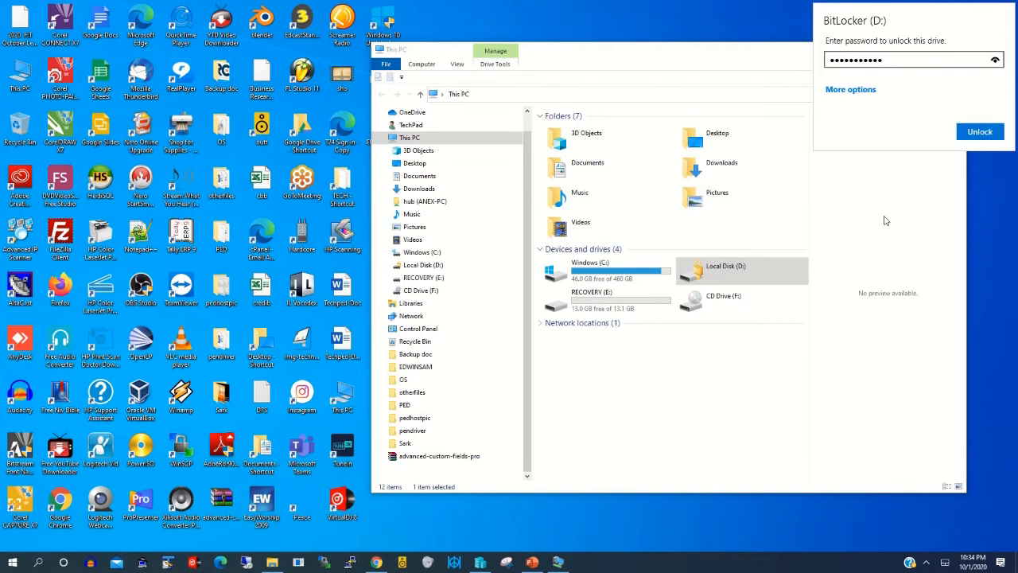
# Submit the password, browse the unlocked New Volume (D:), then close its window
pyautogui.click(979, 131)
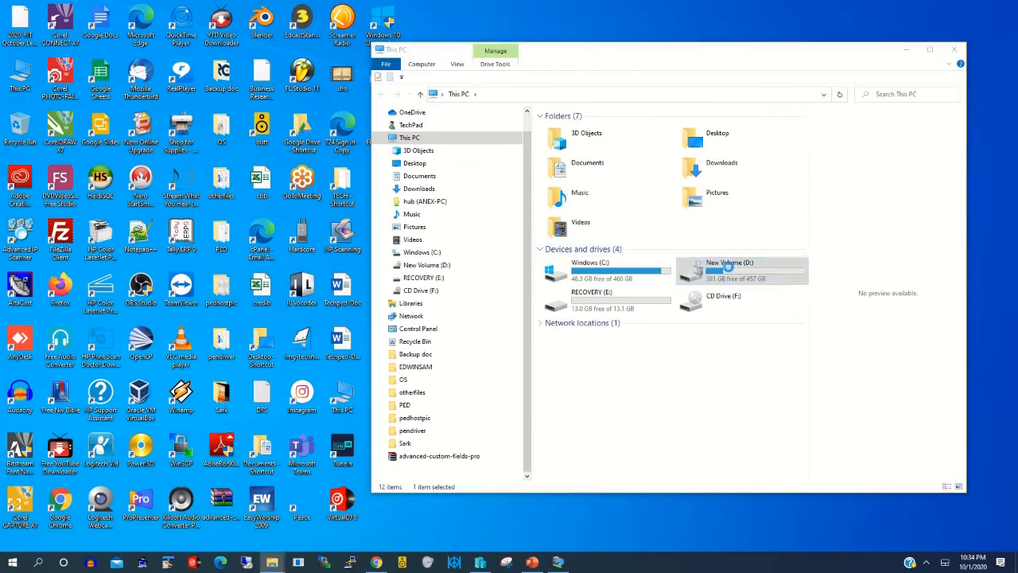
pyautogui.doubleClick(728, 267)
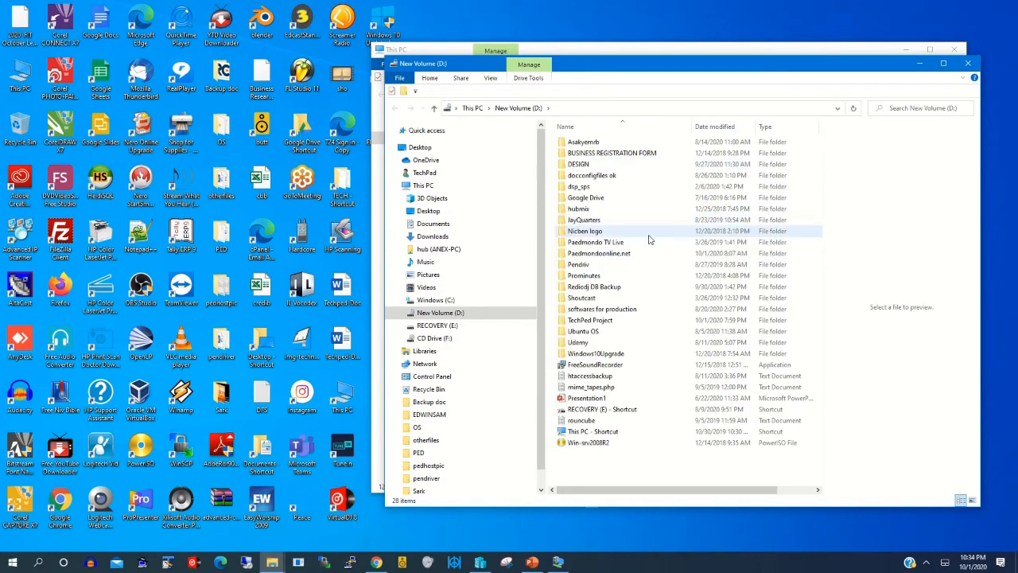
pyautogui.click(612, 152)
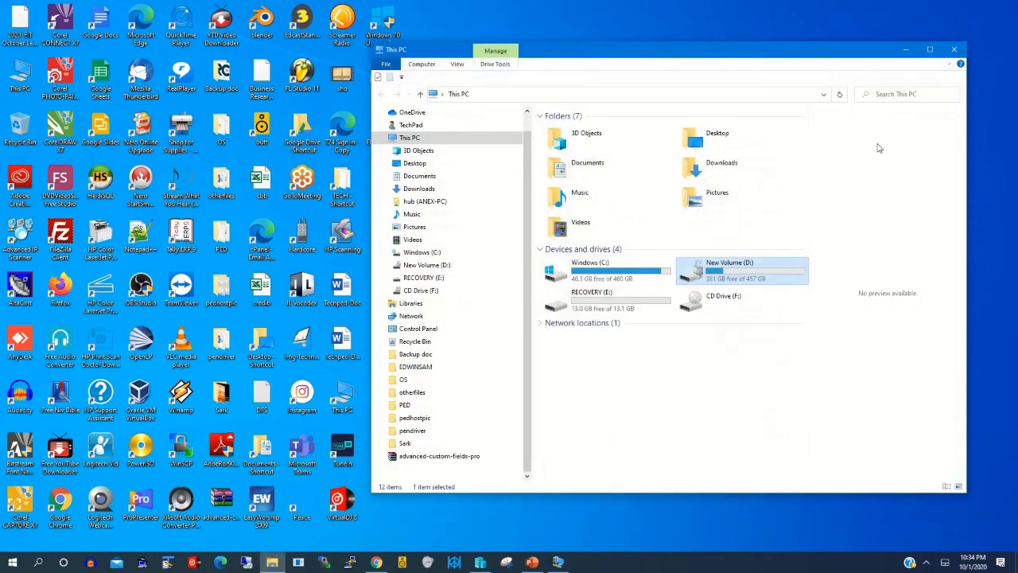
pyautogui.moveTo(763, 273)
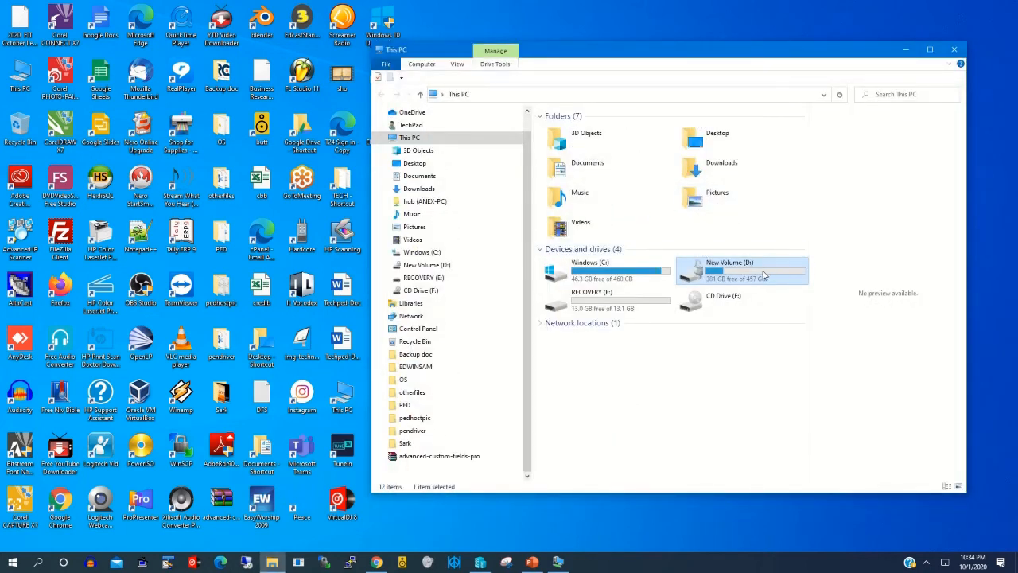
pyautogui.moveTo(787, 250)
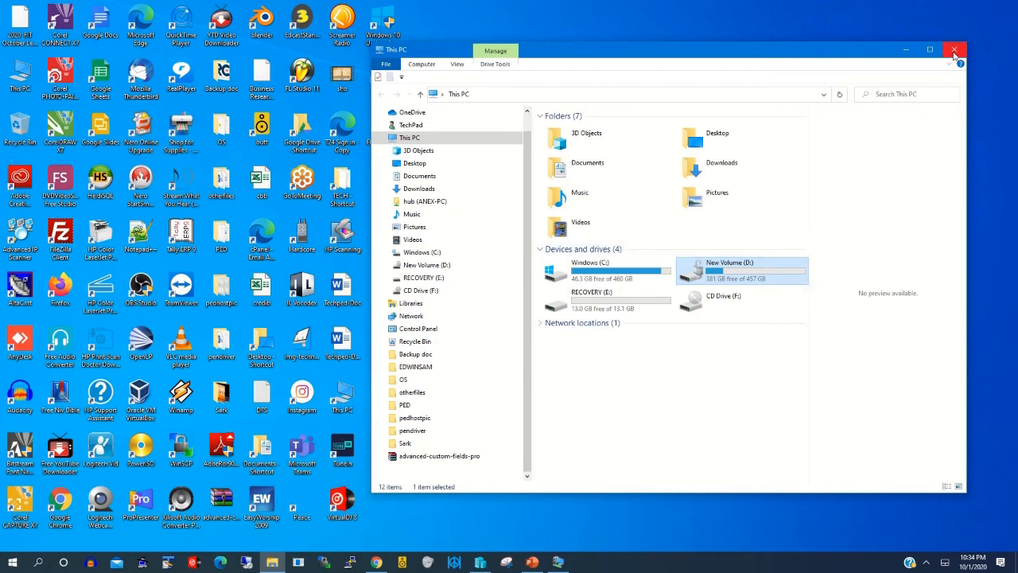
# Close the This PC File Explorer window to return to the desktop
pyautogui.click(956, 46)
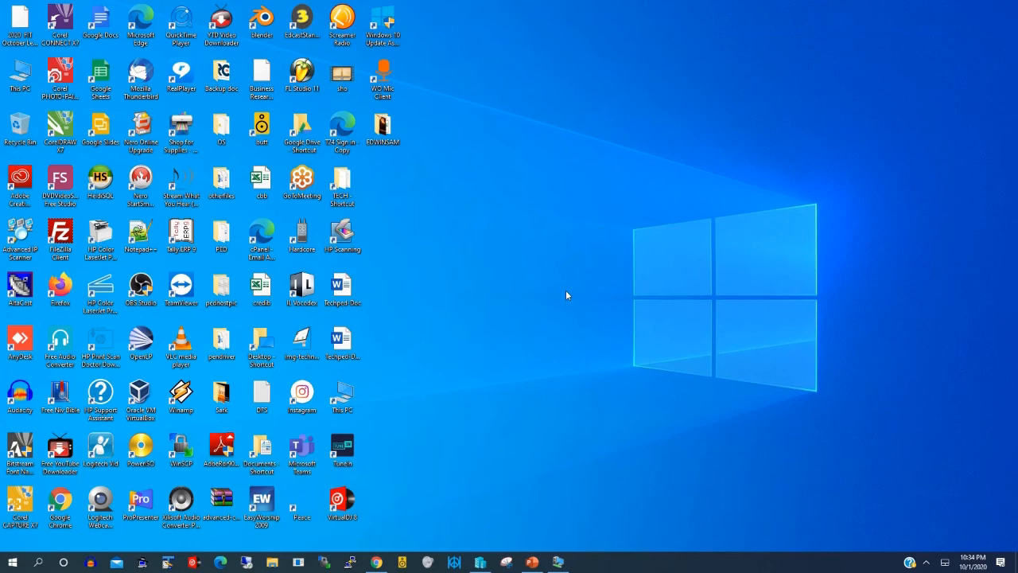